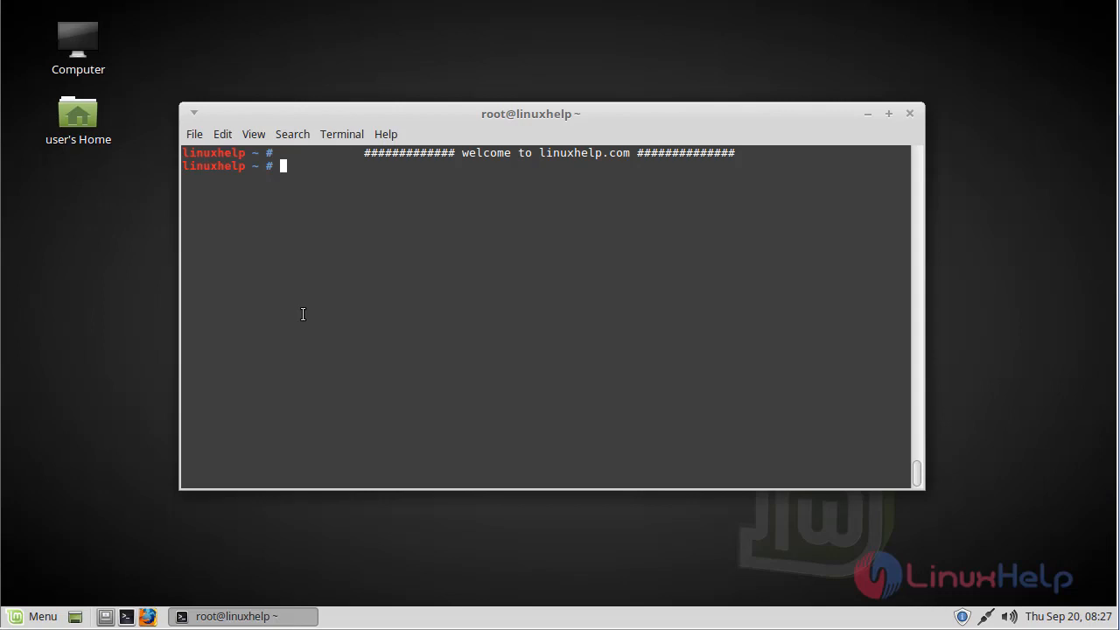
Run apt-get update so repositories report Hit lines and reading package lists finishes Done
text(apt-)
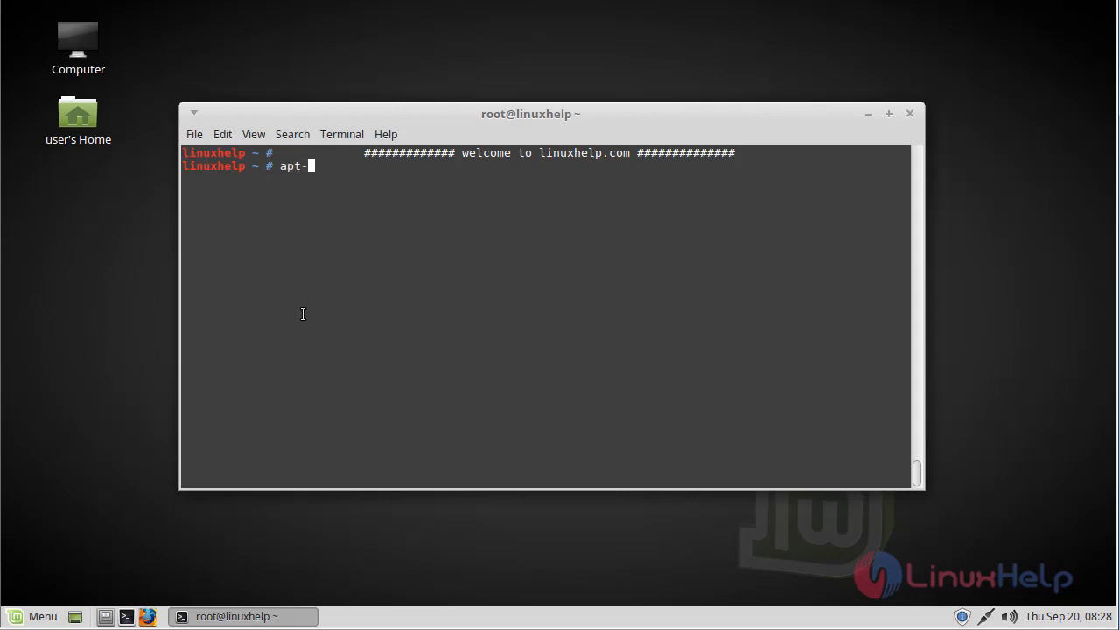
text(get up)
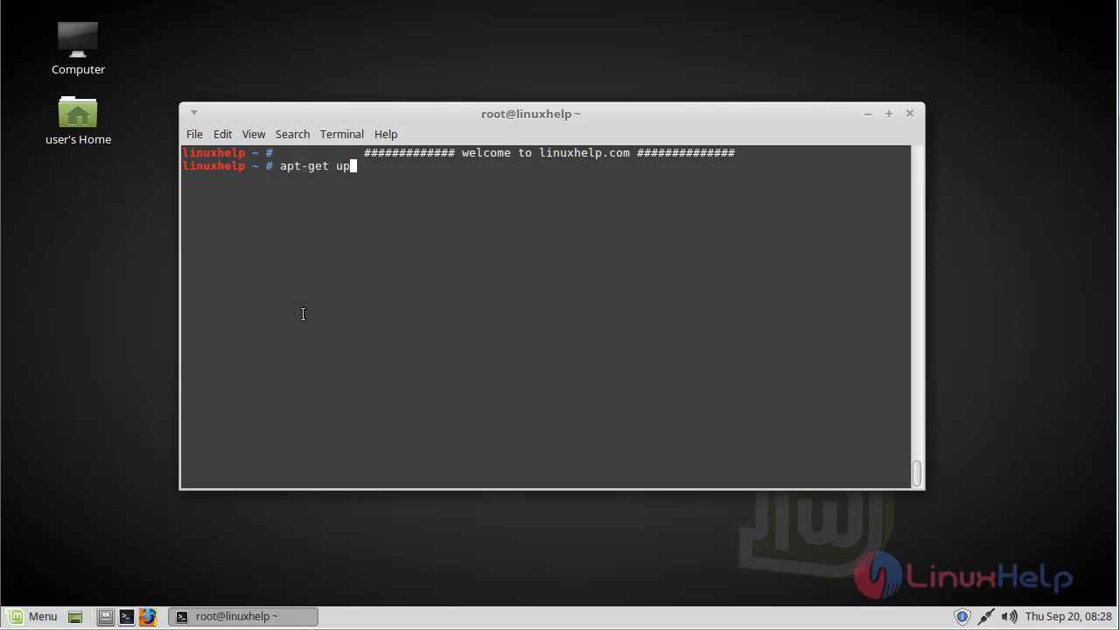
key(Return)
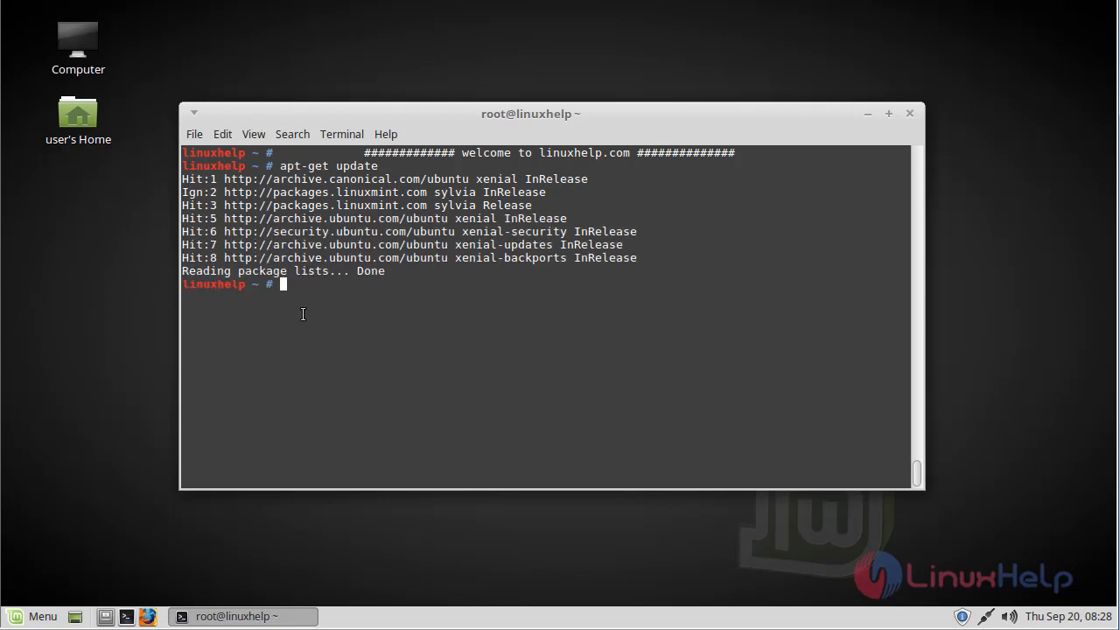
key(Return)
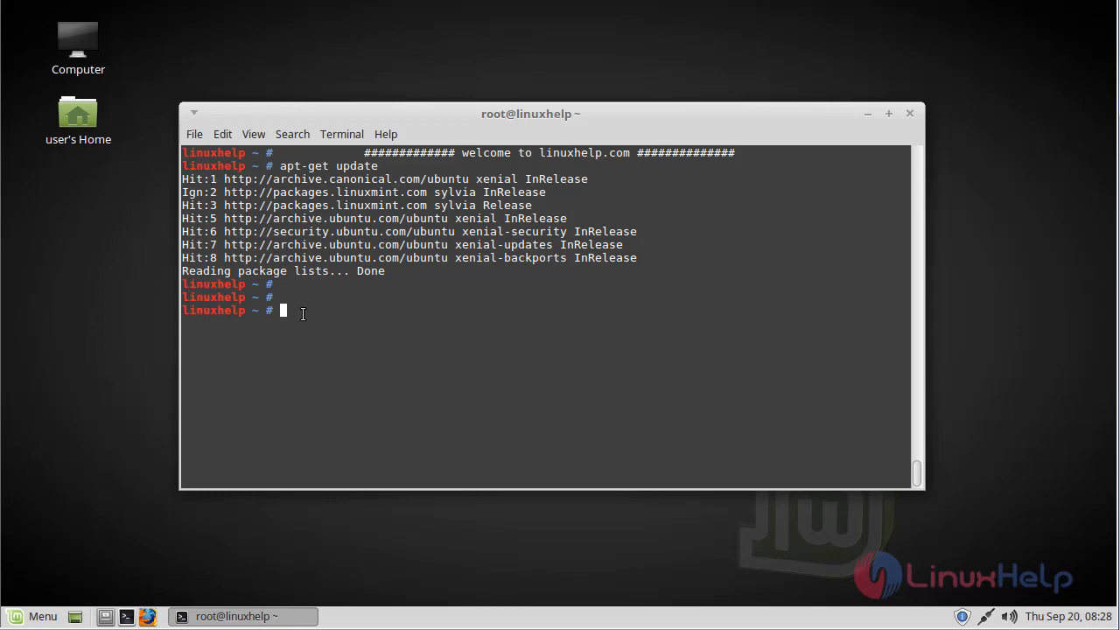
Run apt-get install recoll and let it finish setting up recoll 1.21.5
text(a)
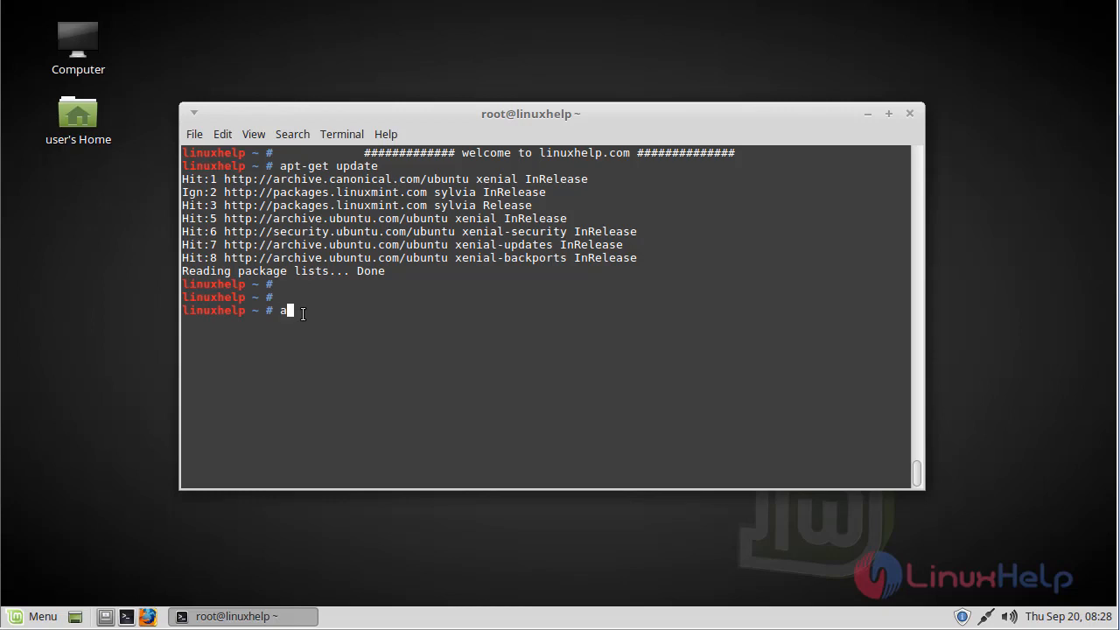
text(pt-get in)
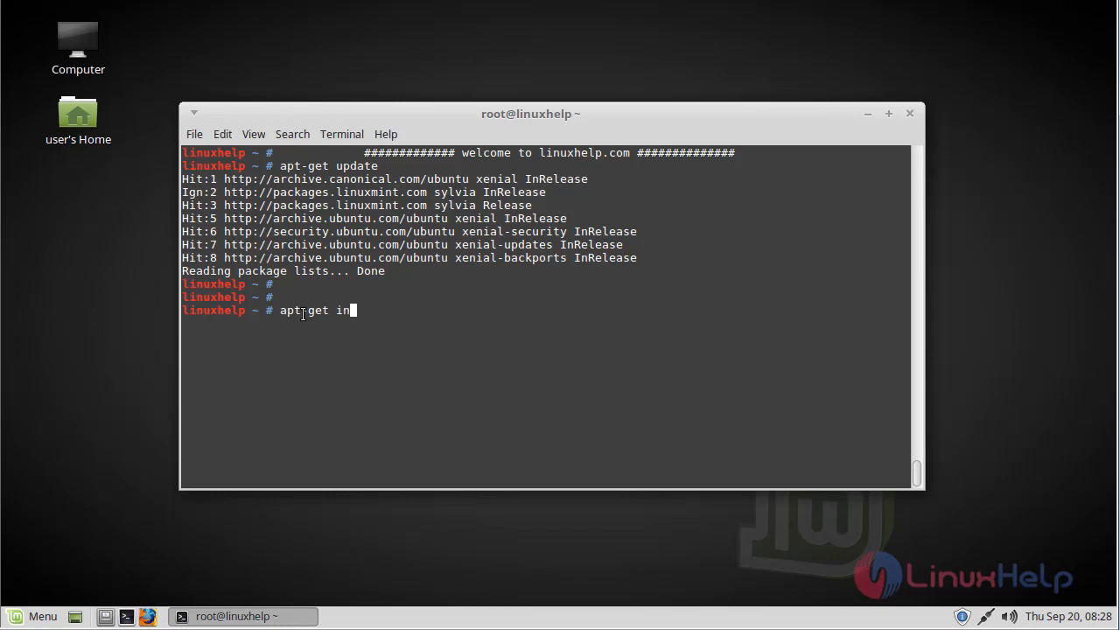
text(stall rec)
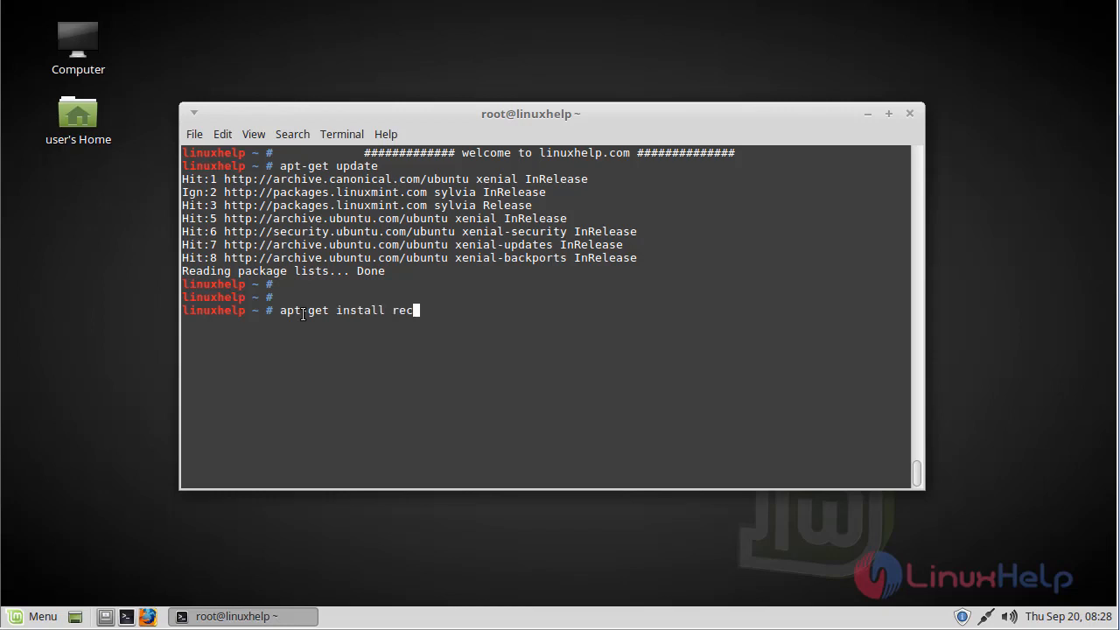
key(Return)
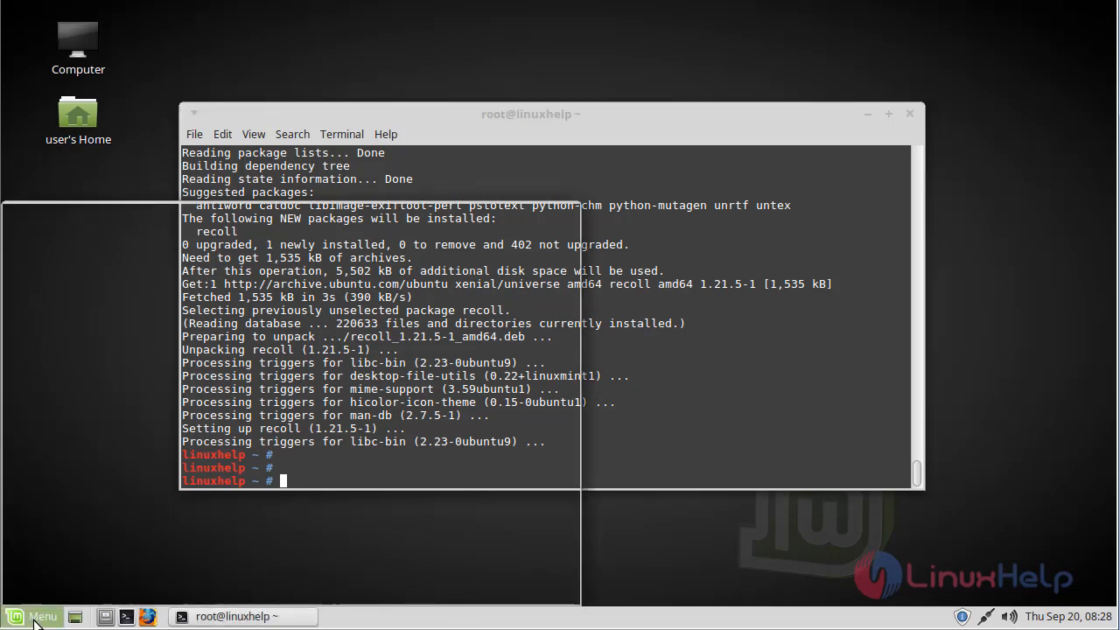
Search the Mint menu for 'recol' and launch Recoll from the results
click(31, 616)
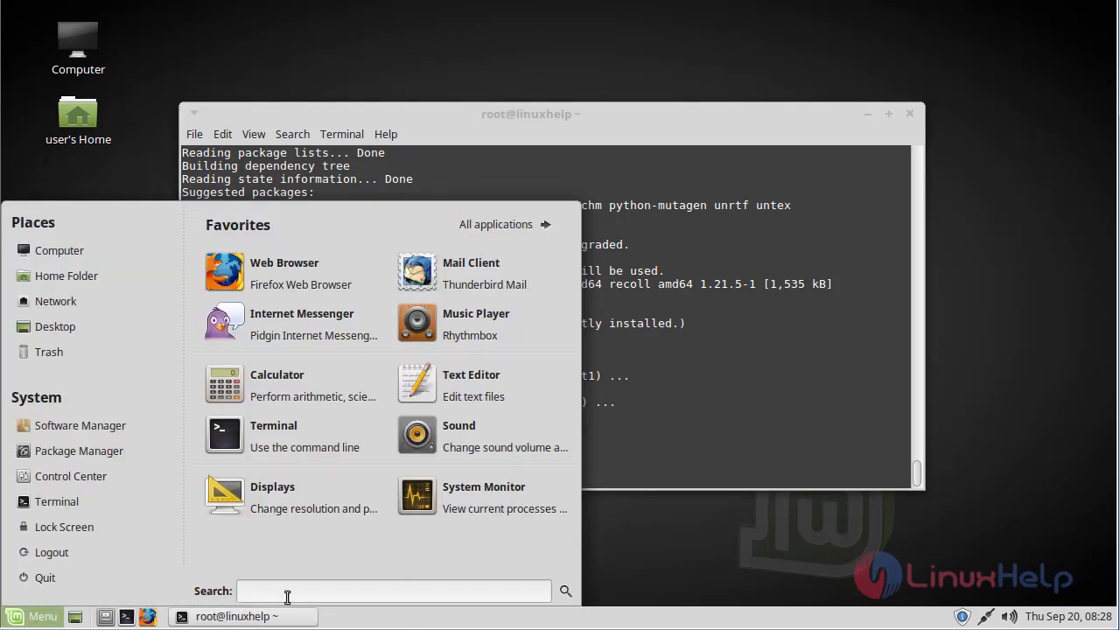
text(recol)
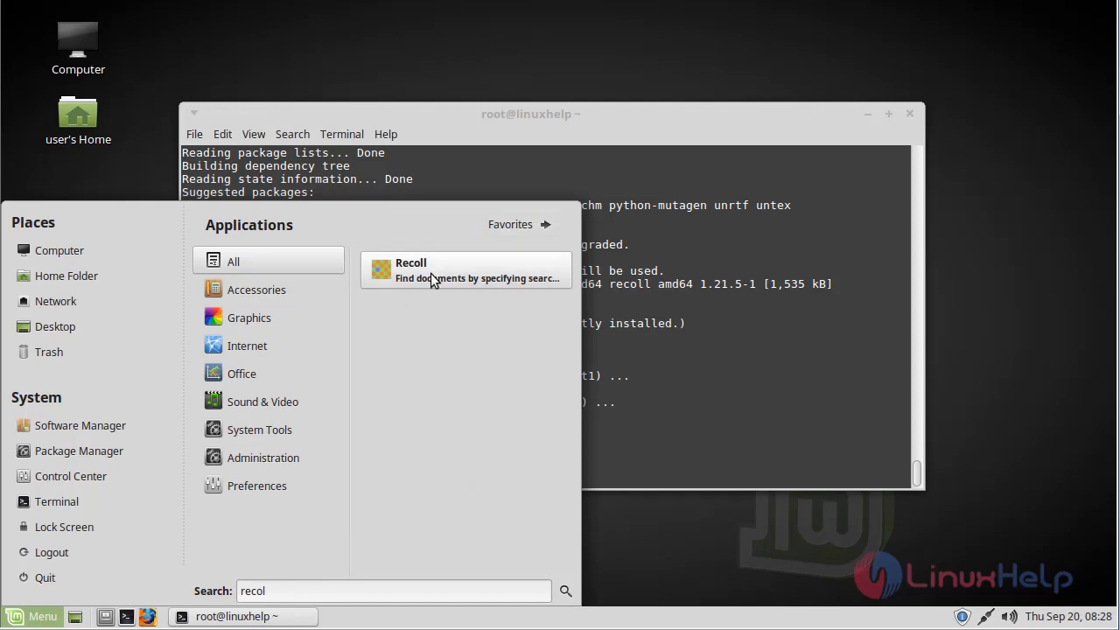
mouse_move(434, 278)
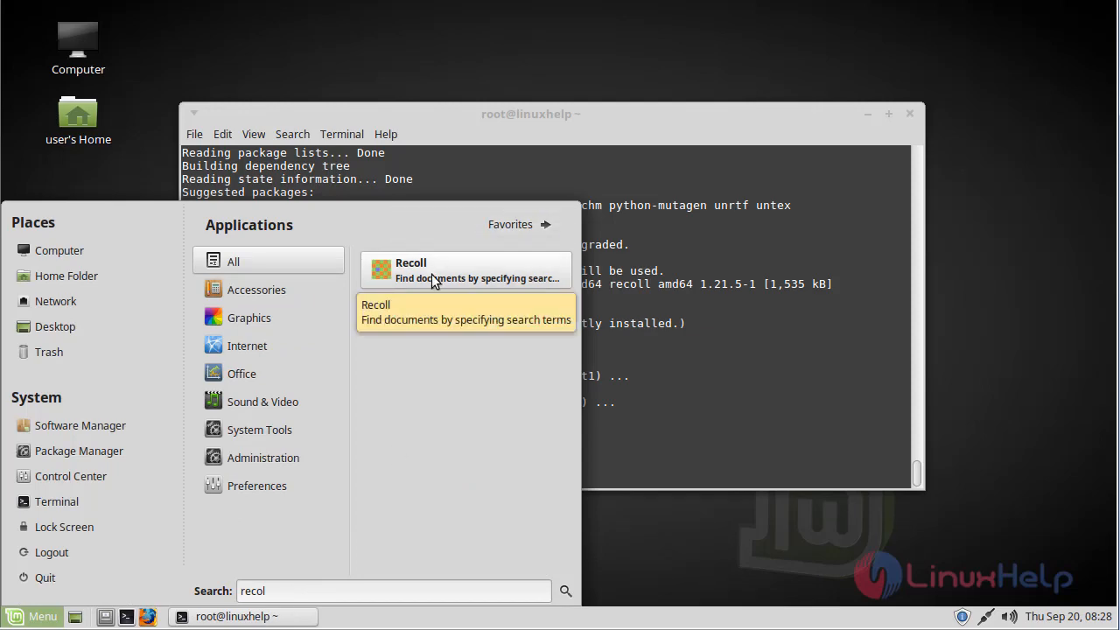
click(466, 269)
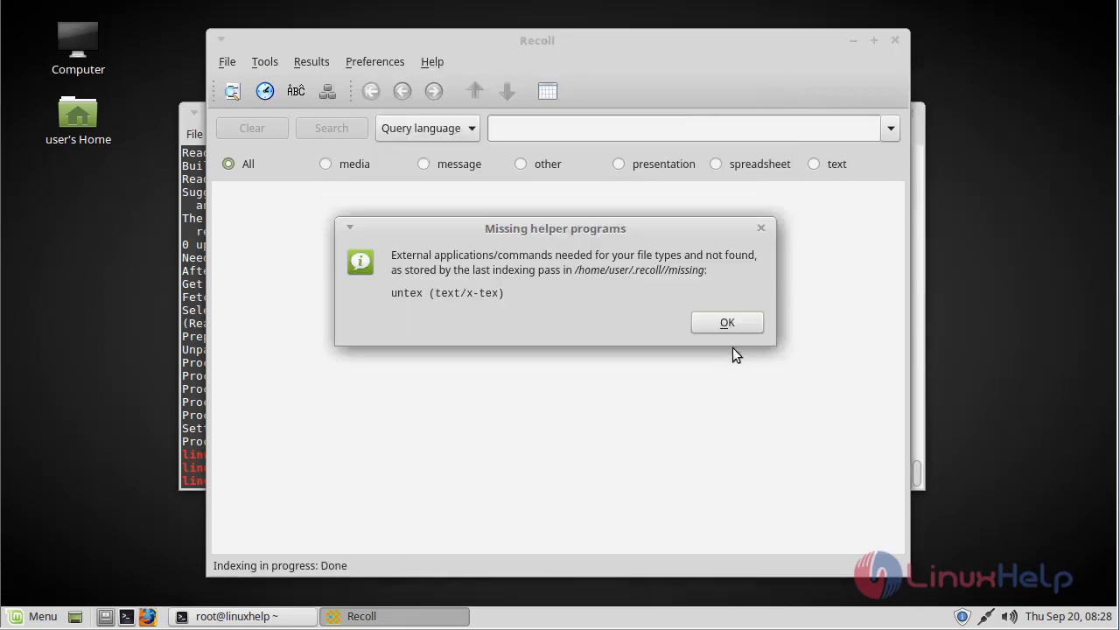
Dismiss the missing-helper notice and show About Recoll reporting 1.21.5 + Xapian 1.2.22
click(727, 322)
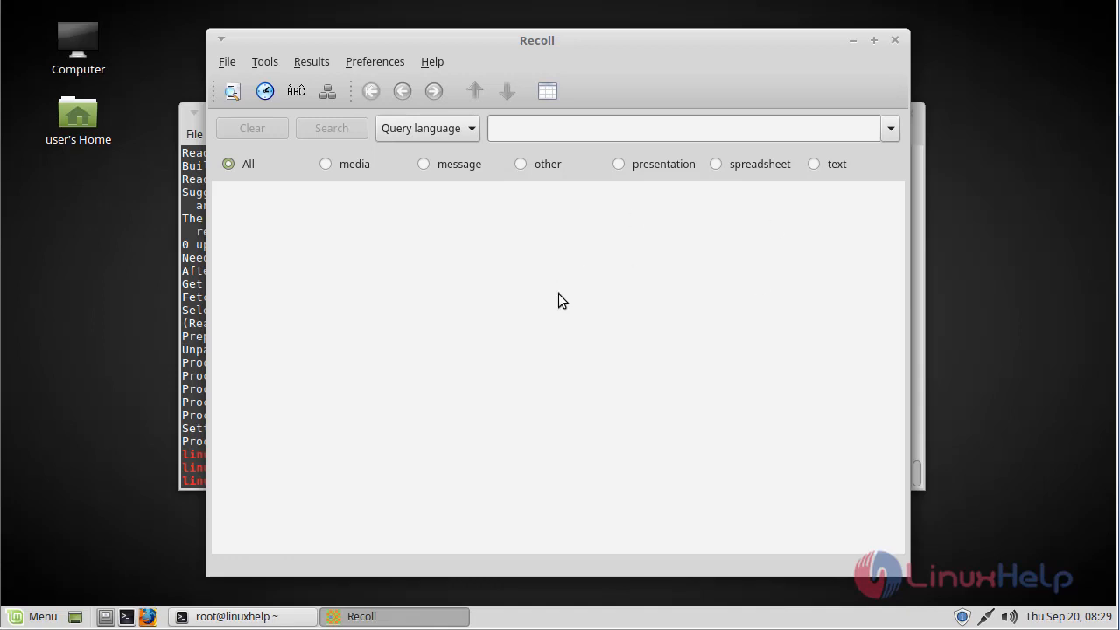
mouse_move(469, 96)
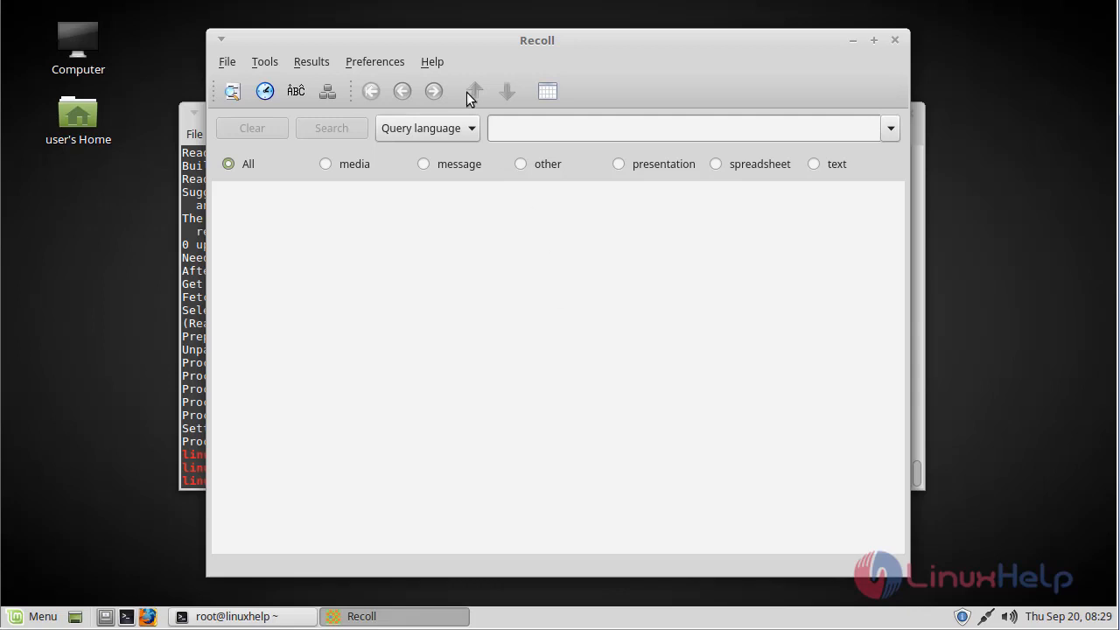
click(430, 62)
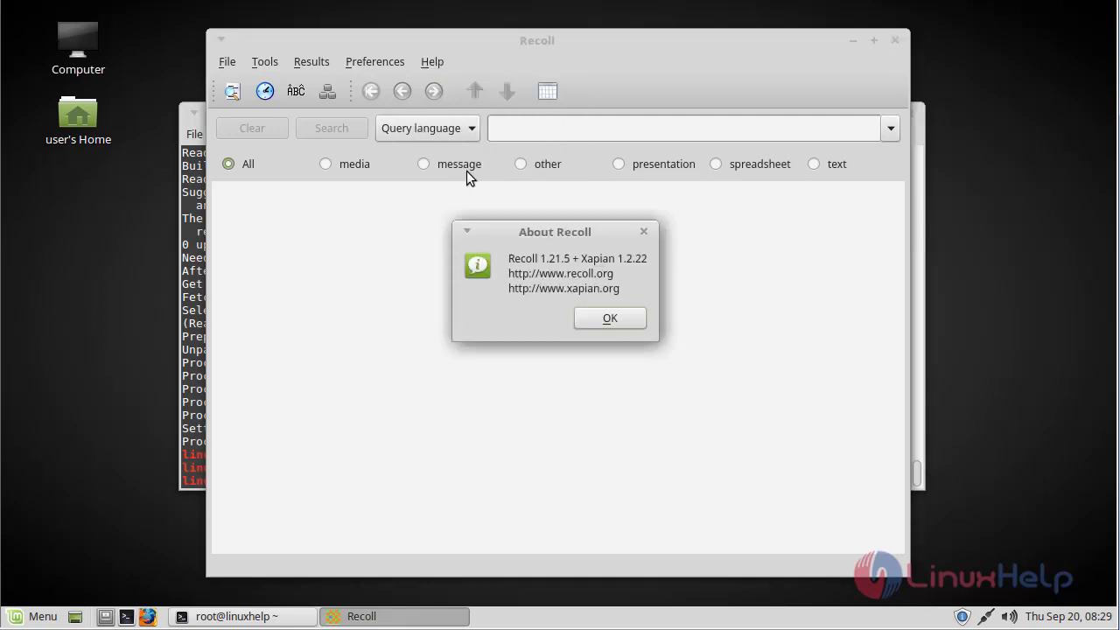
mouse_move(535, 269)
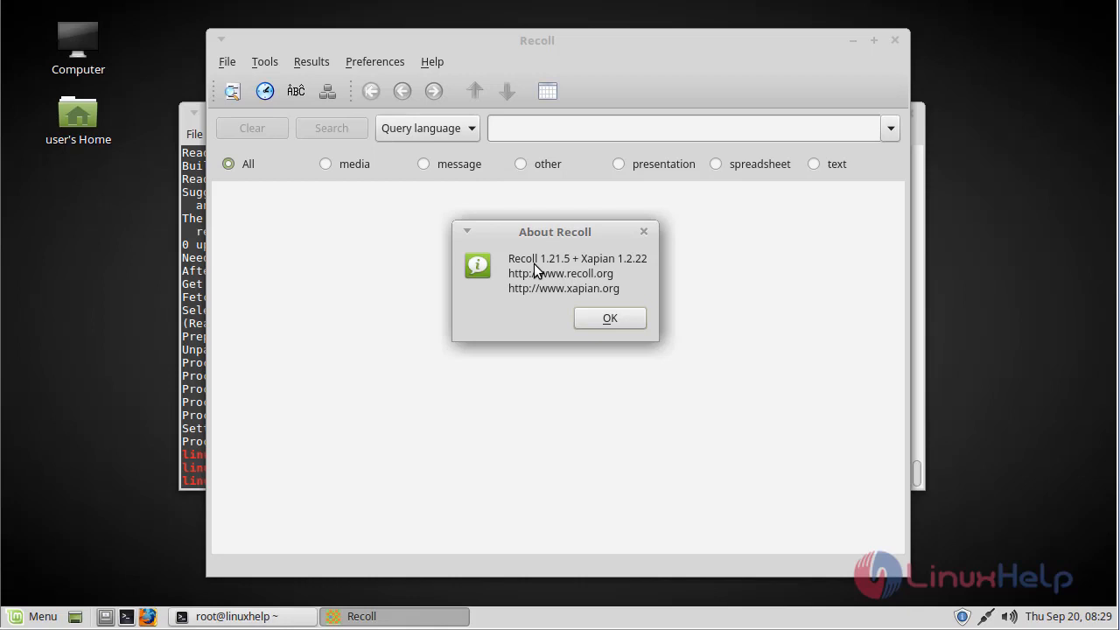